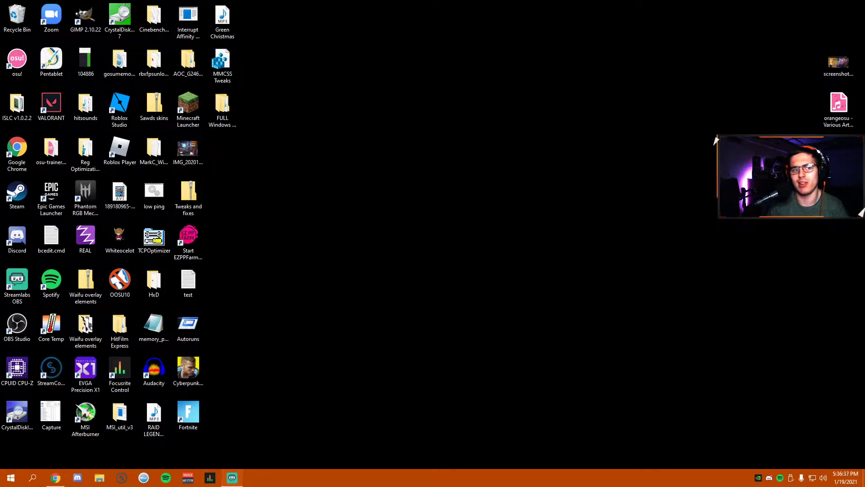
# Launch Group Policy Editor via 'gp' search, enlarge it, and expand Windows Components
pyautogui.click(120, 149)
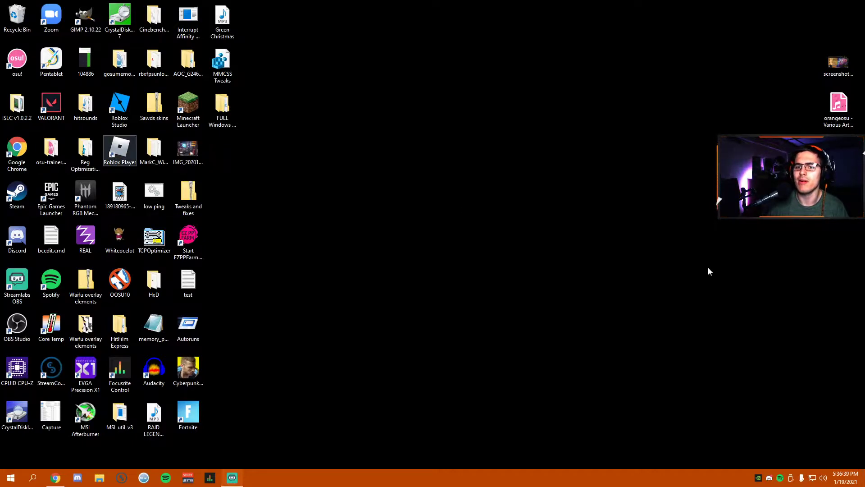
pyautogui.moveTo(344, 311)
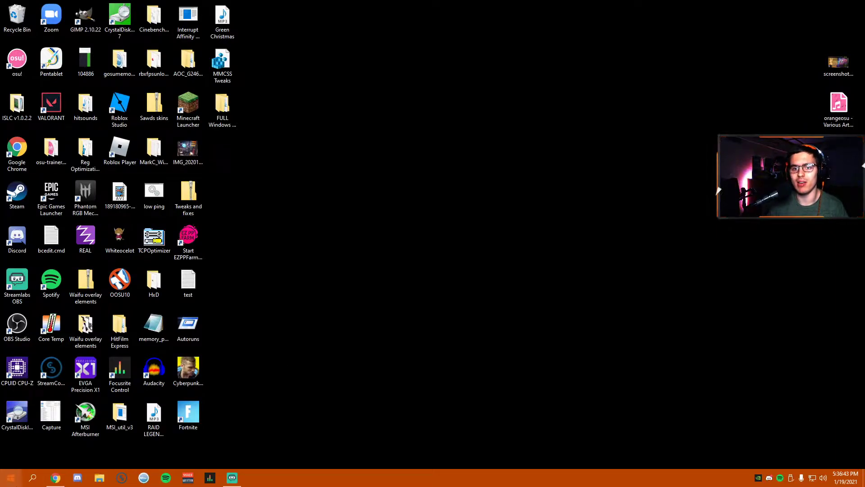
pyautogui.write('gp')
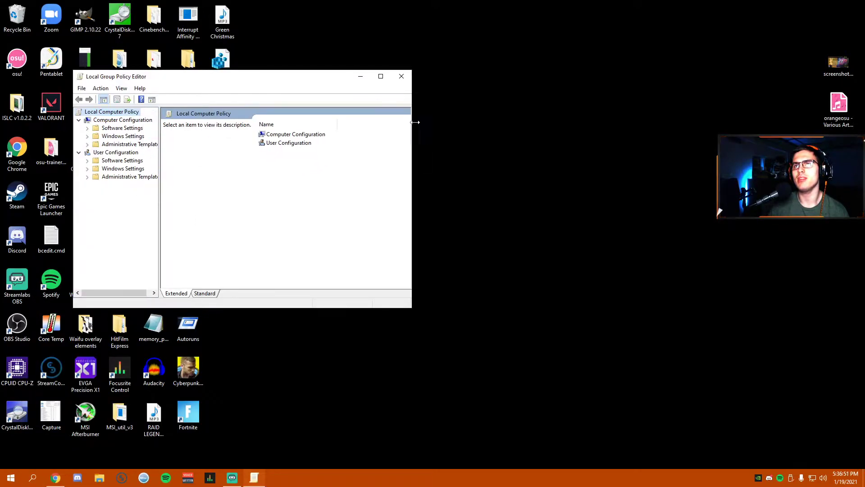
pyautogui.moveTo(412, 305); pyautogui.dragTo(680, 432)
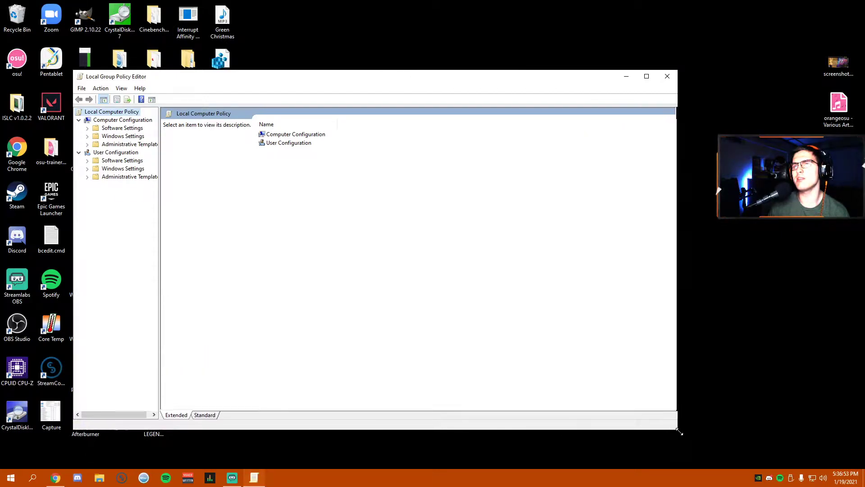
pyautogui.moveTo(160, 230); pyautogui.dragTo(170, 231)
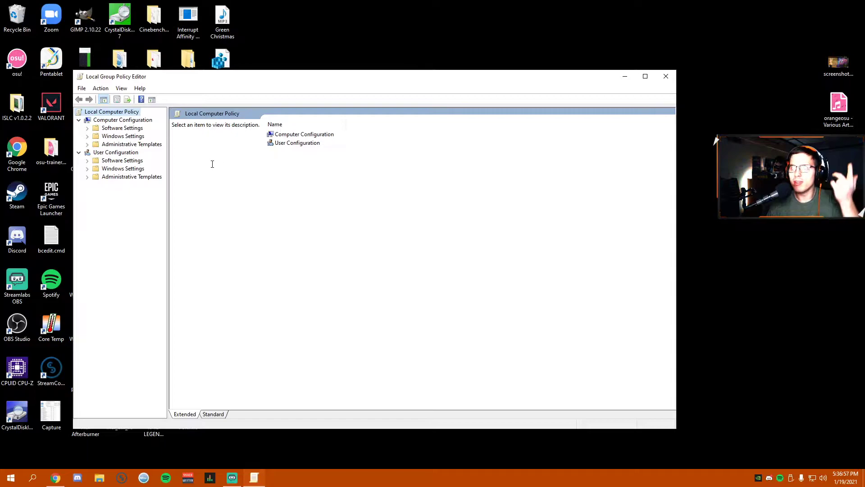
pyautogui.click(87, 144)
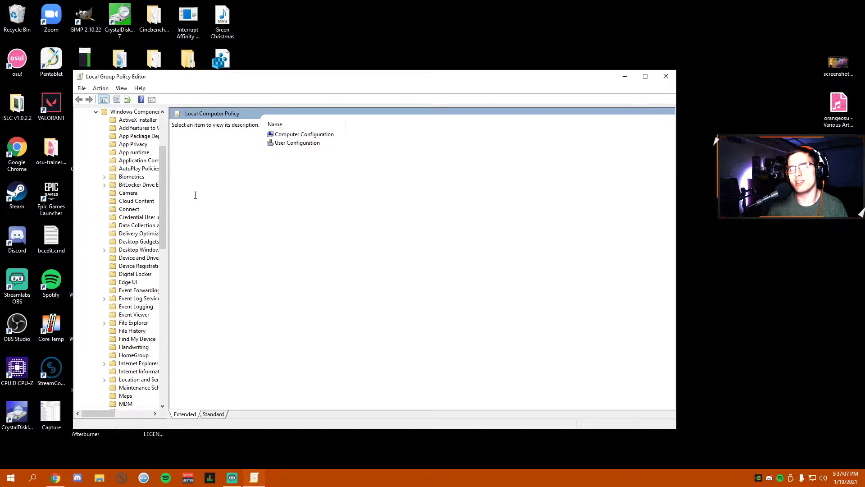
pyautogui.moveTo(167, 261); pyautogui.dragTo(224, 261)
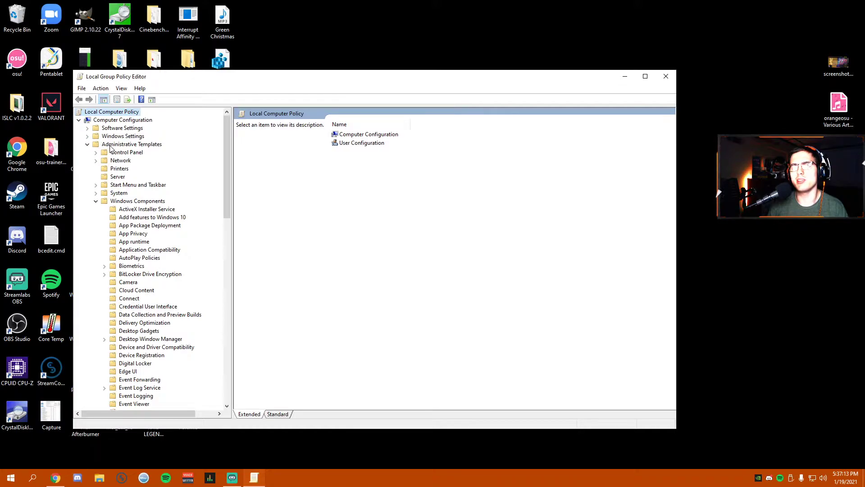
# Browse to Microsoft Defender Antivirus policies and read the 'Turn off Microsoft Defender Antivirus' description
pyautogui.click(122, 120)
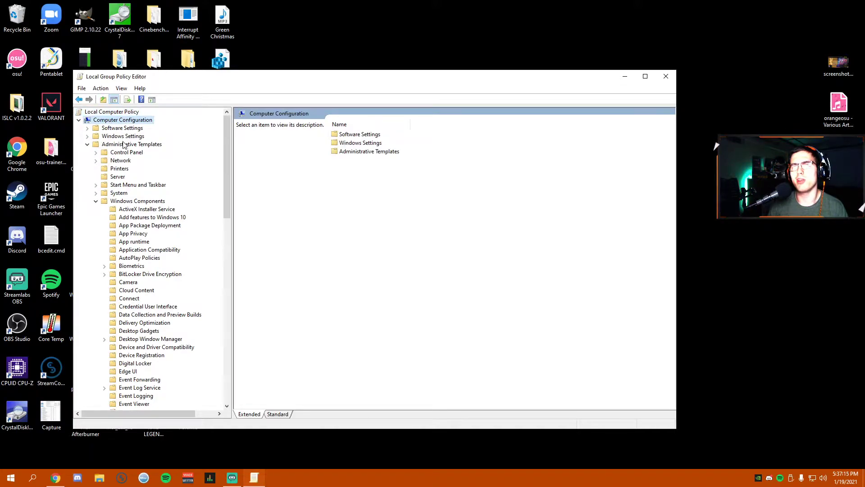
pyautogui.click(133, 144)
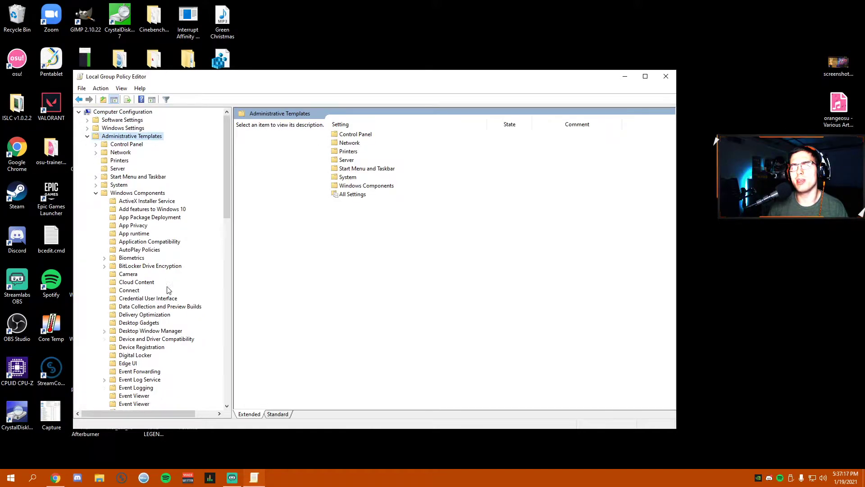
pyautogui.scroll(-3)
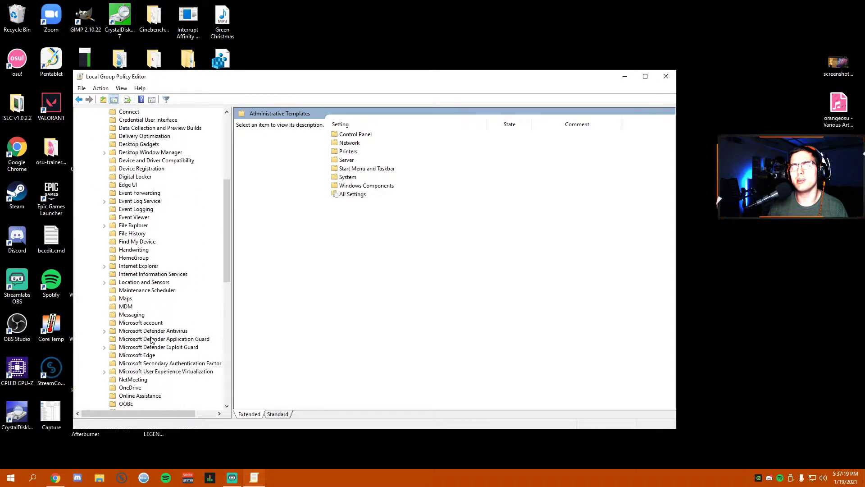
pyautogui.click(153, 330)
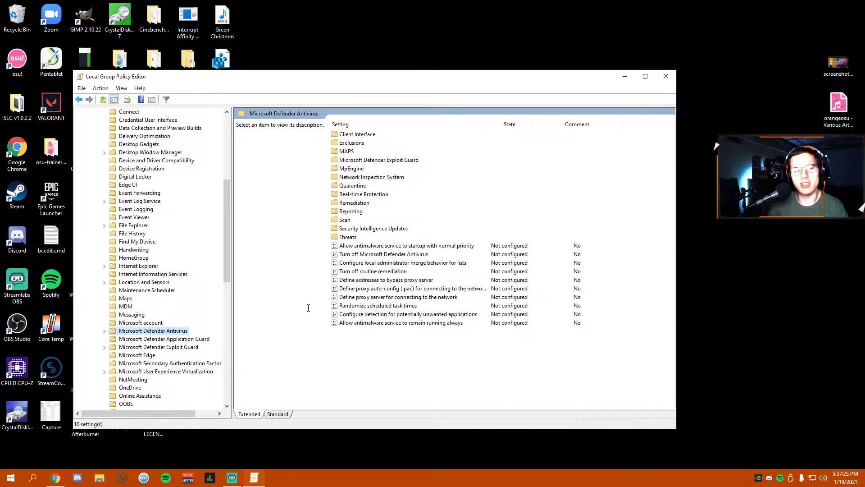
pyautogui.moveTo(289, 365)
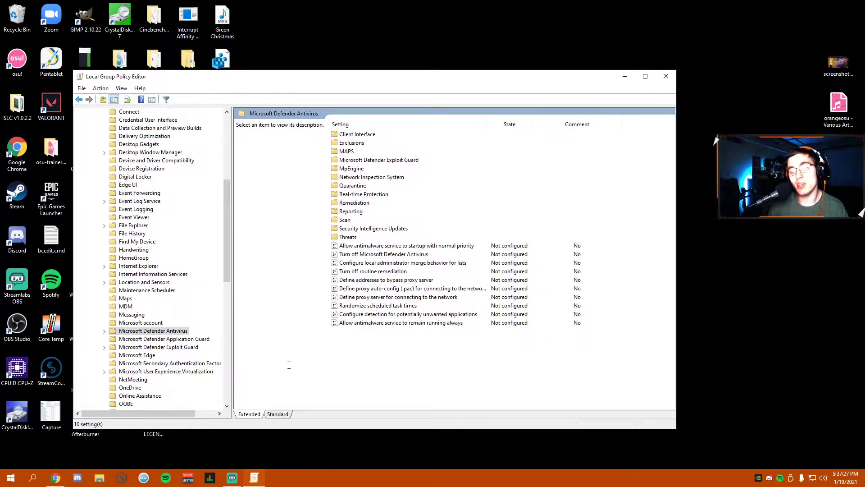
pyautogui.moveTo(296, 369)
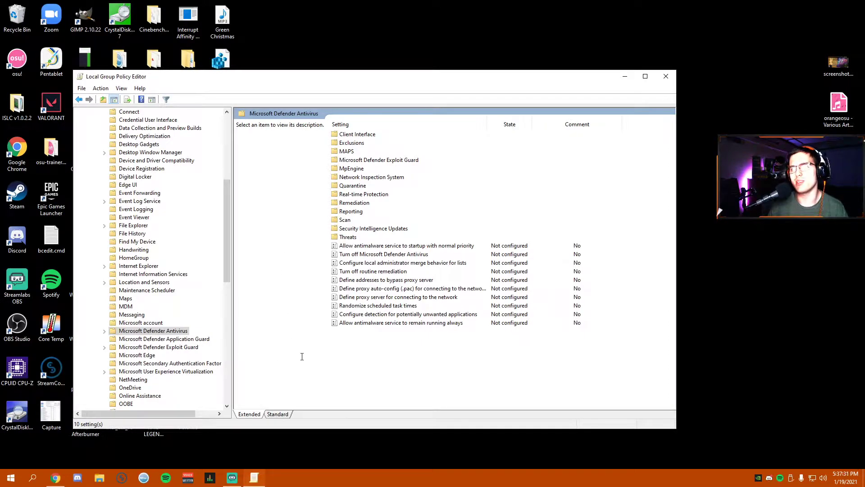
pyautogui.click(384, 254)
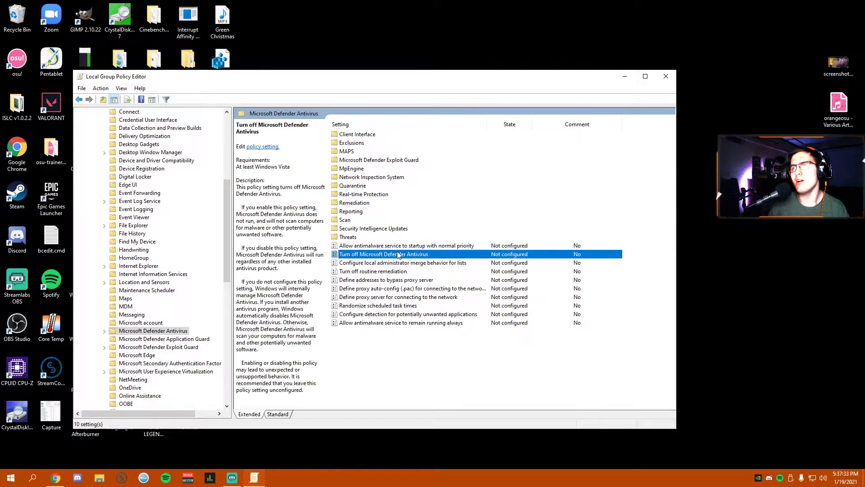
pyautogui.moveTo(171, 303)
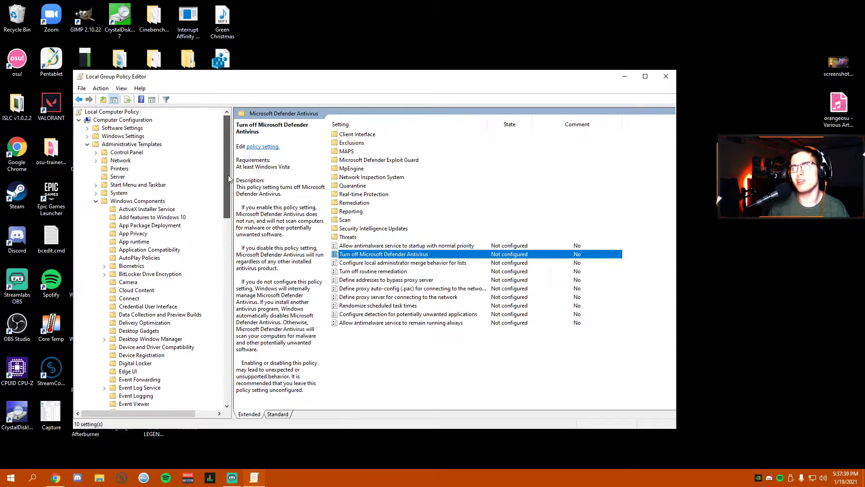
pyautogui.scroll(-3)
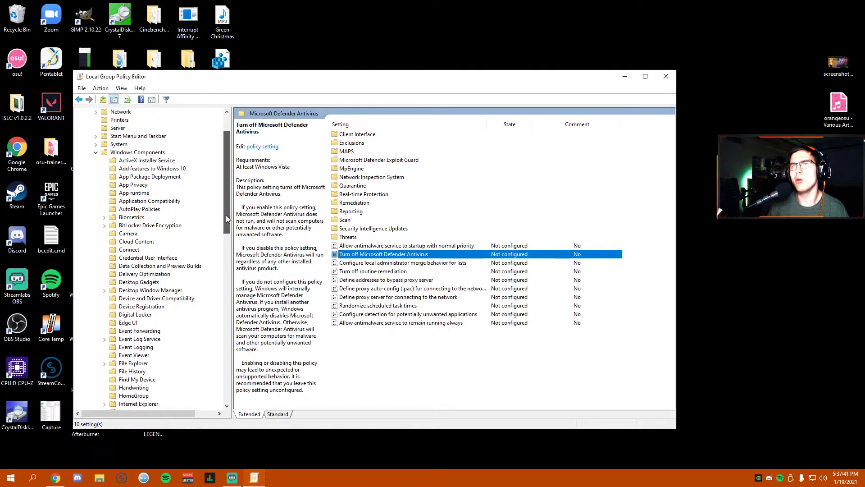
pyautogui.scroll(-3)
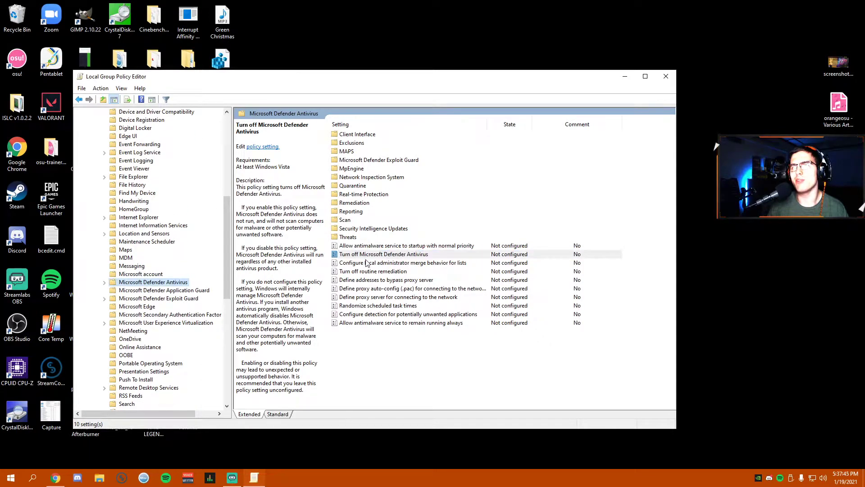
# Set 'Turn off Microsoft Defender Antivirus' to Enabled and confirm with OK
pyautogui.rightClick(384, 253)
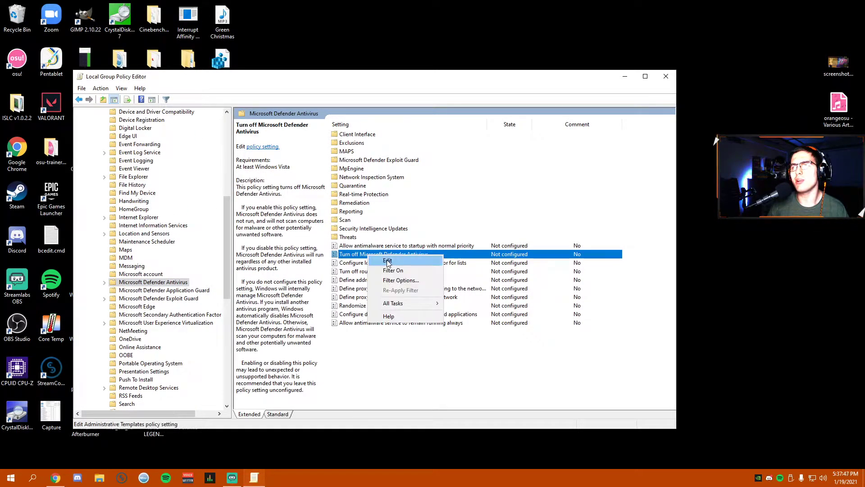
pyautogui.click(387, 260)
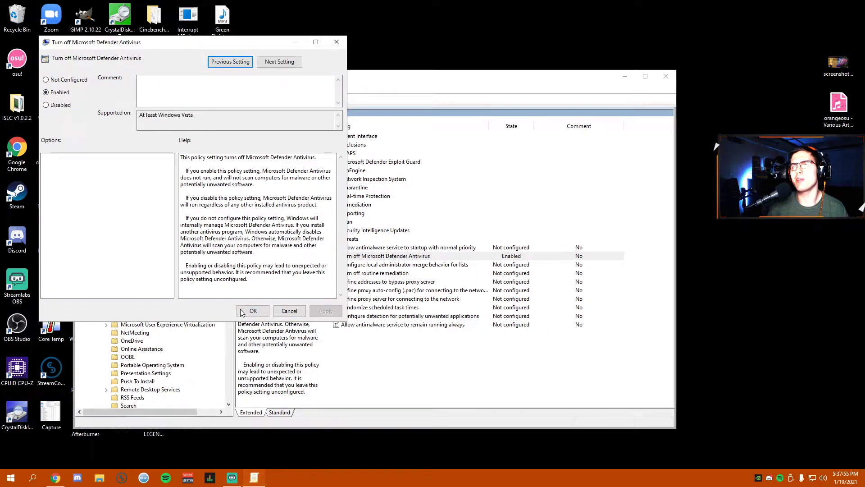
pyautogui.click(253, 311)
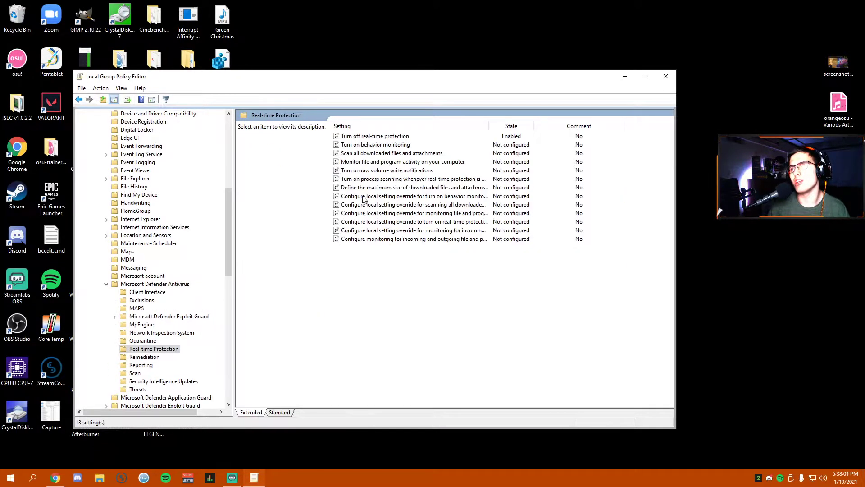
pyautogui.click(374, 136)
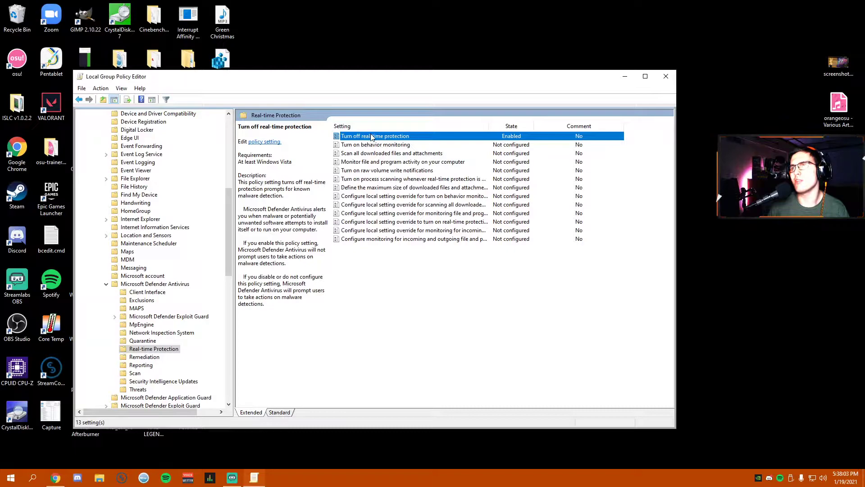
pyautogui.doubleClick(375, 136)
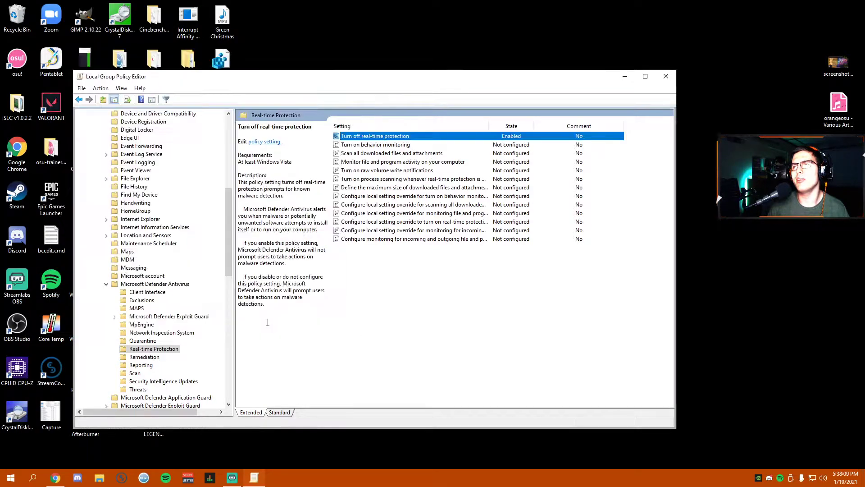
pyautogui.click(375, 144)
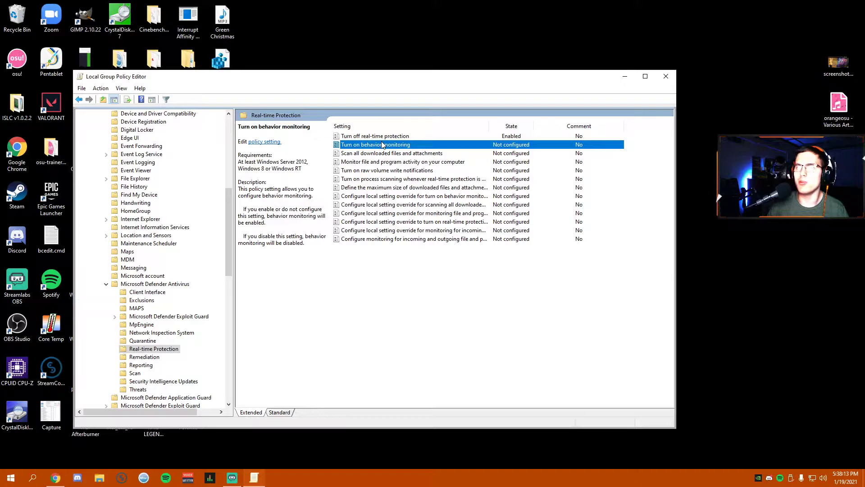
pyautogui.moveTo(439, 349)
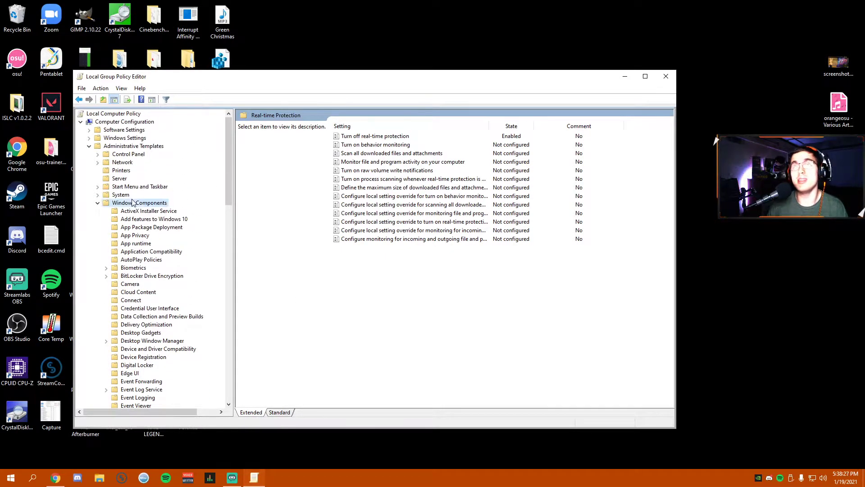
pyautogui.click(666, 76)
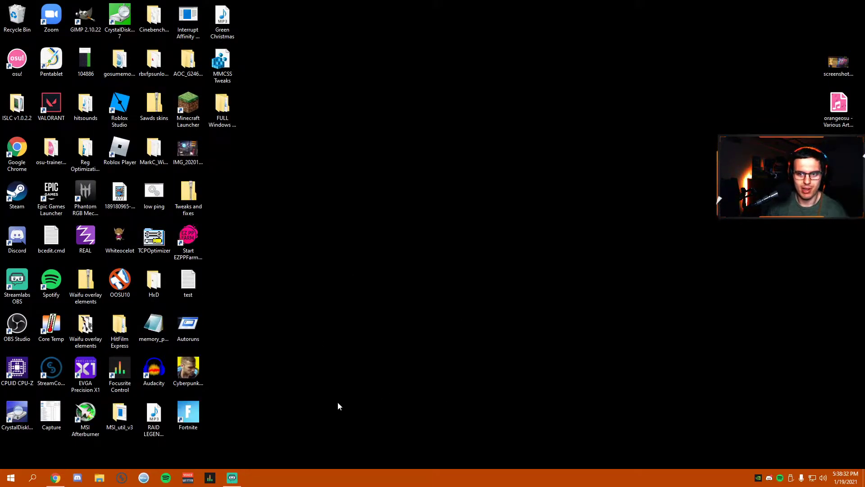
# Search Start for 'registry Editor' and run it as administrator
pyautogui.click(32, 478)
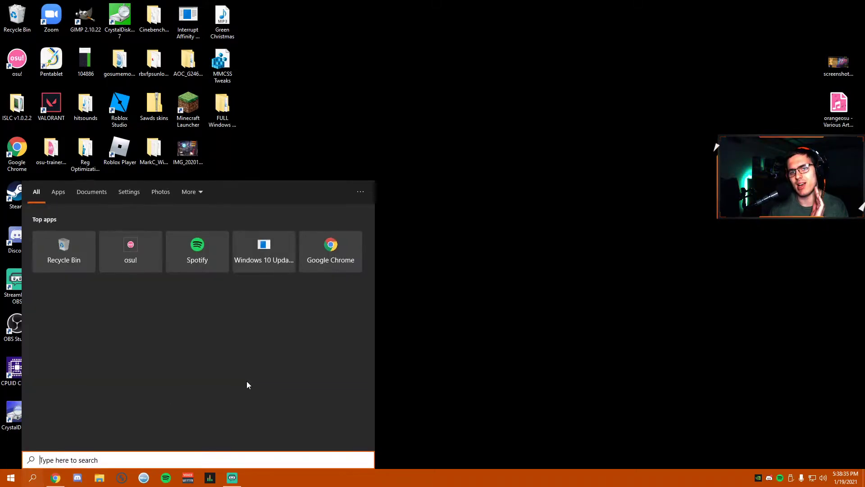
pyautogui.moveTo(256, 378)
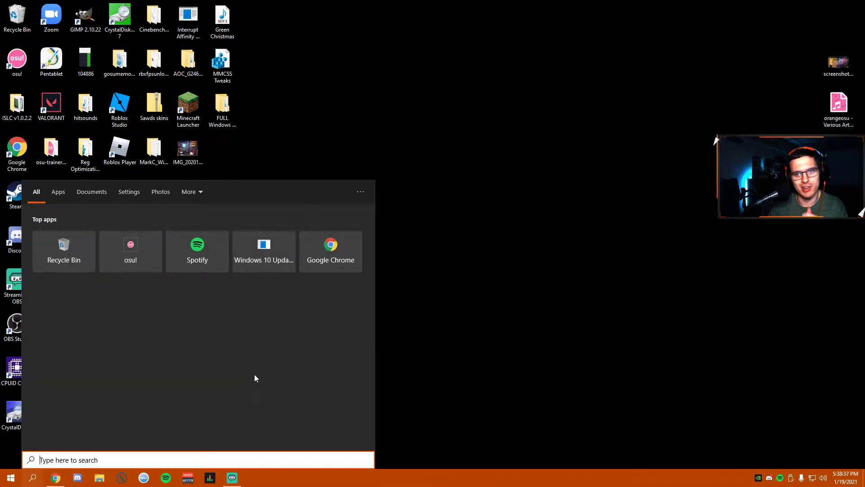
pyautogui.write('registry Editor')
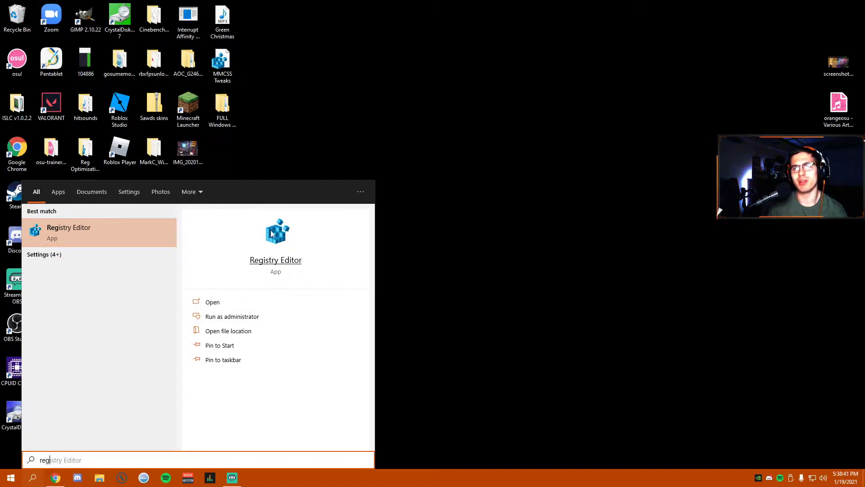
pyautogui.moveTo(224, 318)
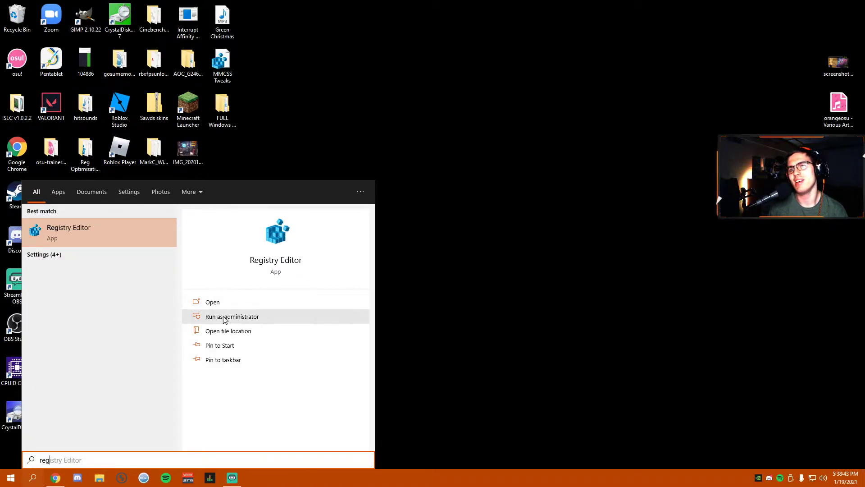
pyautogui.click(232, 316)
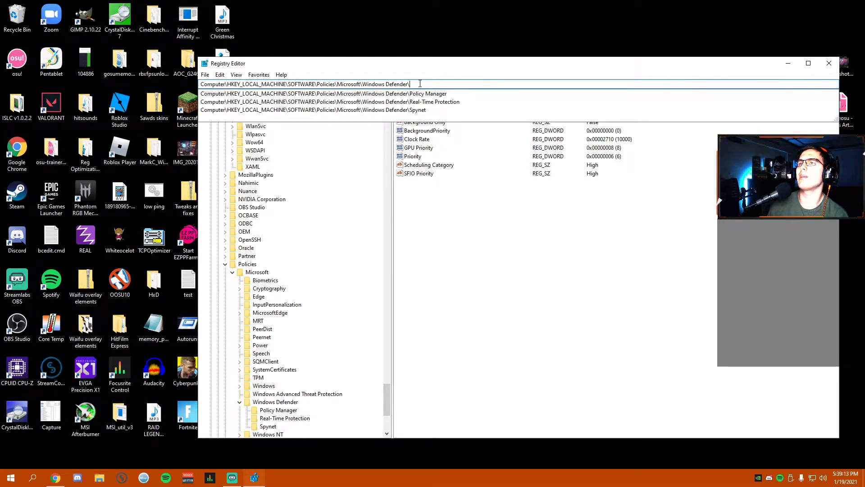
# Go to the Windows Defender policies key and inspect its DisableAntiSpyware DWORD (data 1)
pyautogui.click(275, 402)
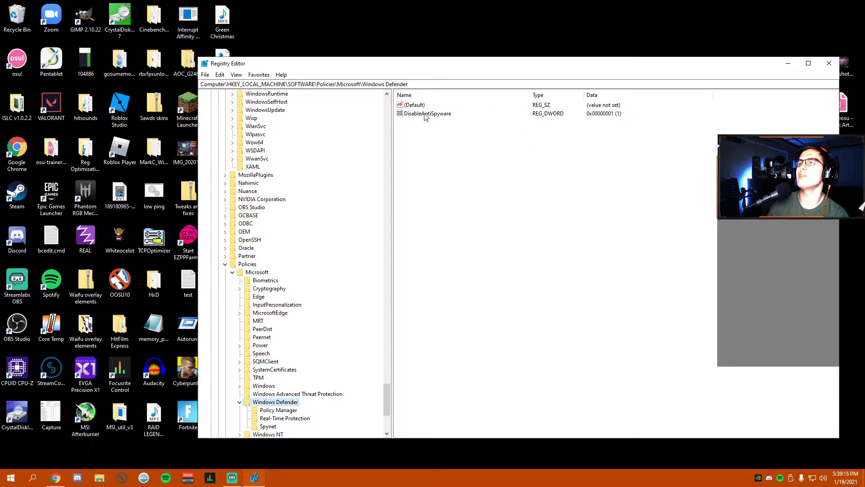
pyautogui.click(428, 113)
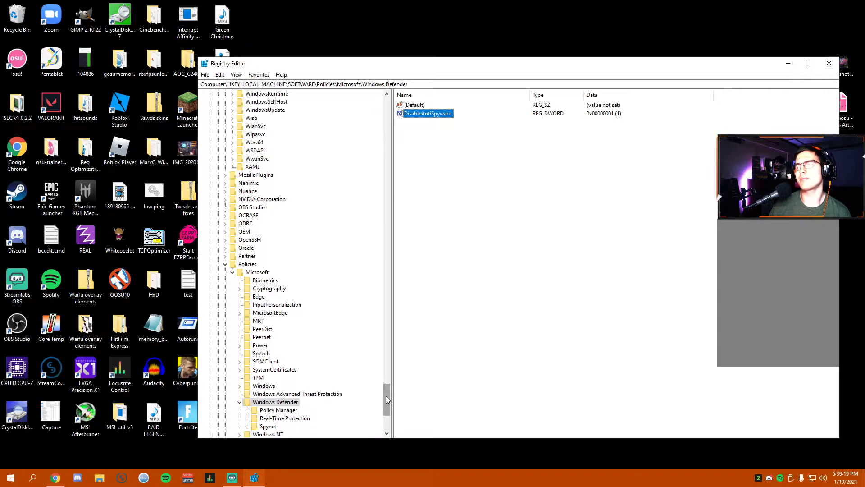
pyautogui.scroll(-3)
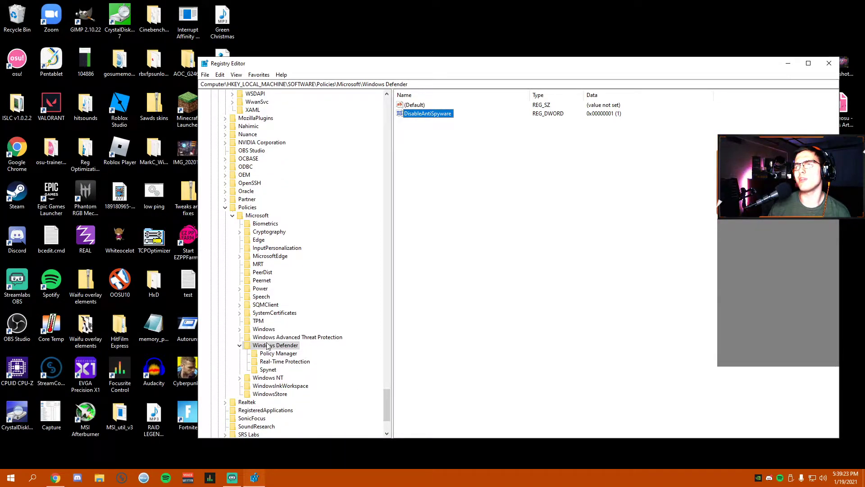
pyautogui.click(293, 84)
pyautogui.write('\\DisableAntiSpyware')
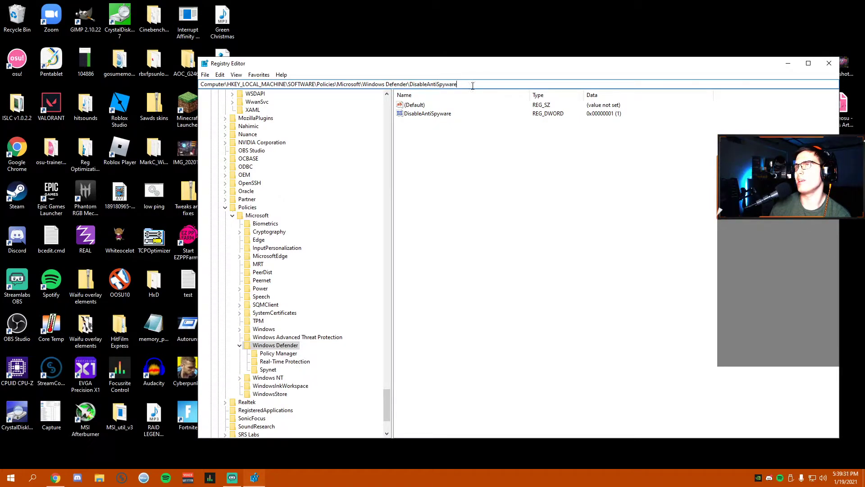
pyautogui.doubleClick(433, 84)
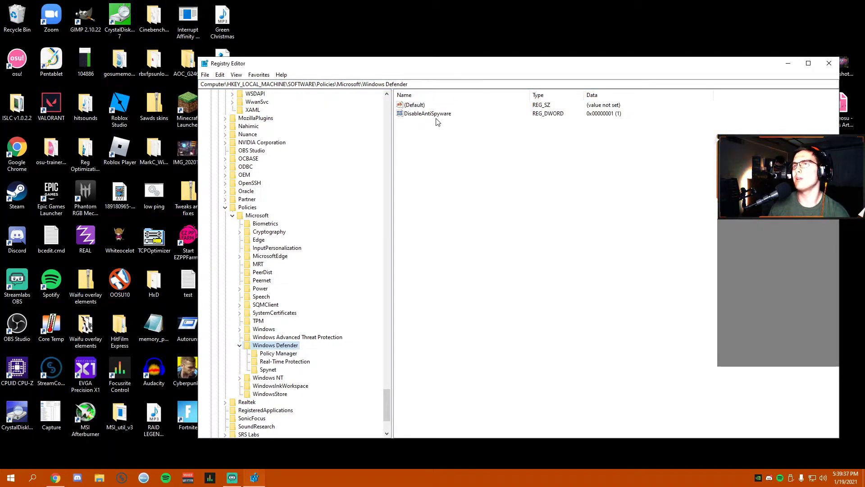
pyautogui.click(427, 113)
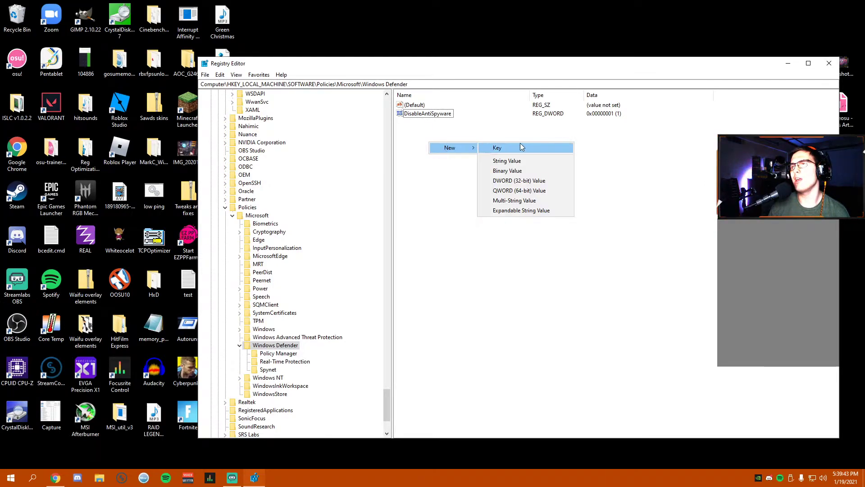
pyautogui.moveTo(551, 184)
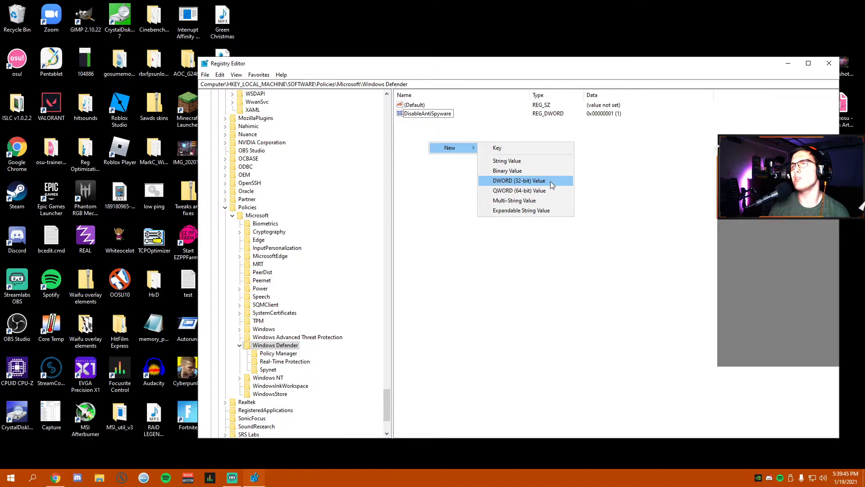
# Create a new 32-bit DWORD value, then open DisableAntiSpyware for modification
pyautogui.click(519, 181)
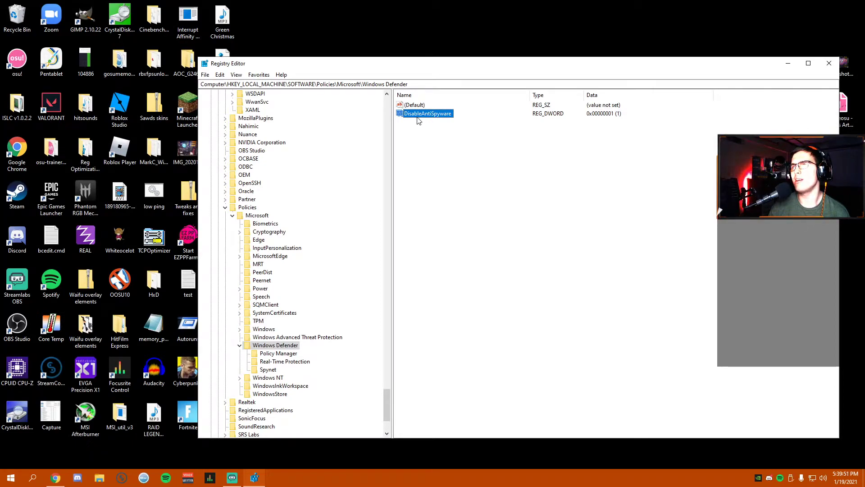
pyautogui.moveTo(424, 123)
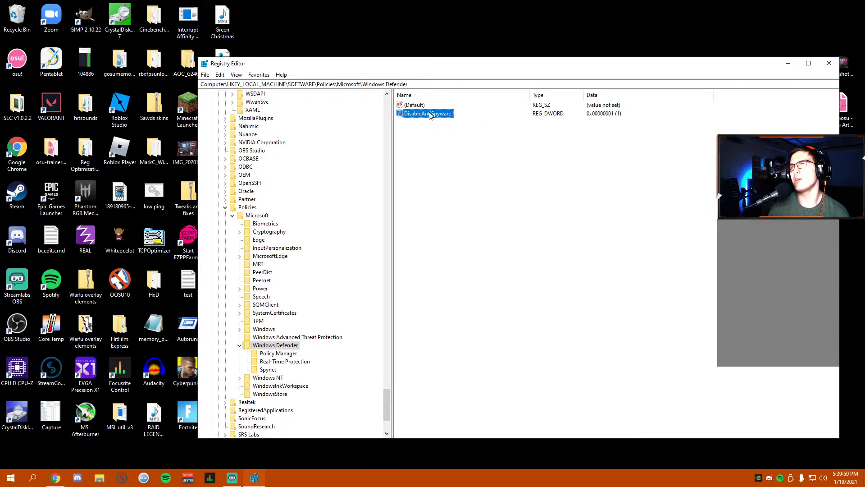
pyautogui.rightClick(429, 113)
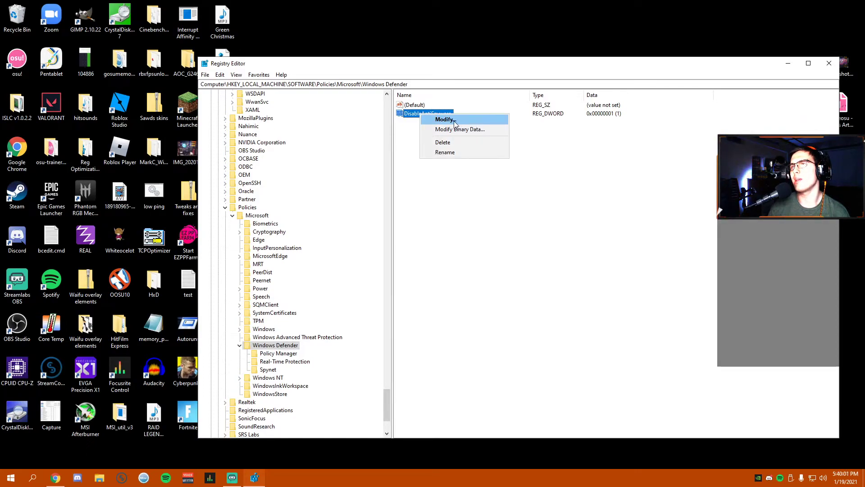
pyautogui.click(445, 119)
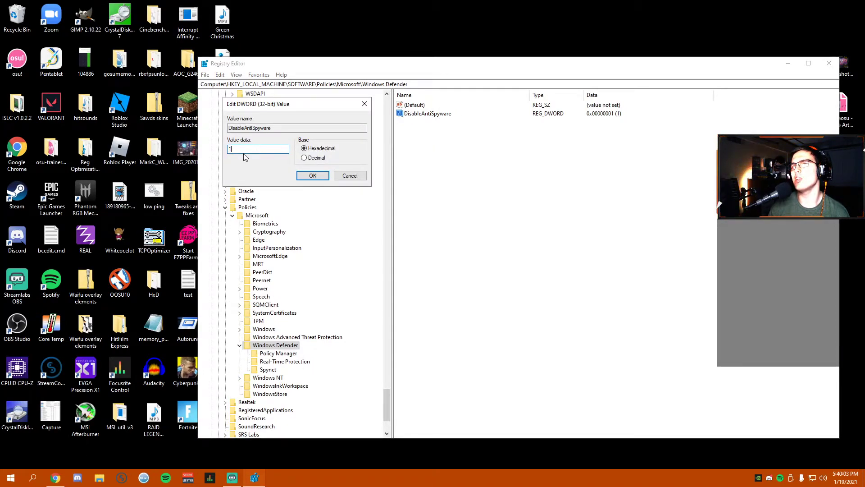